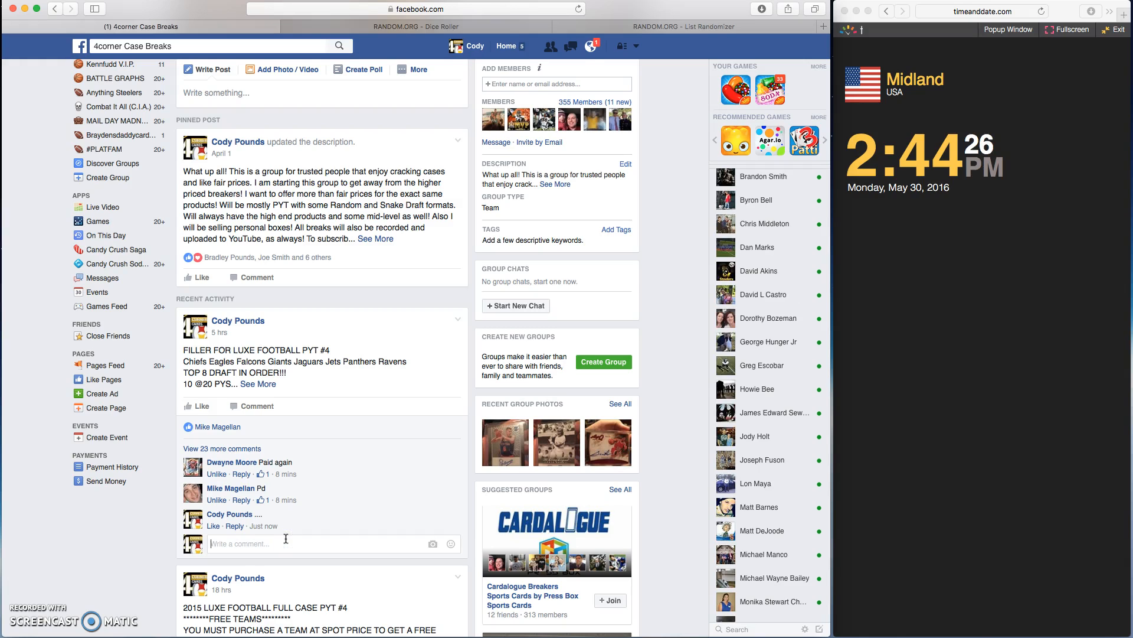
# Step: Post a LIVE comment under the Luxe Football filler post
pyautogui.write('LIVE')
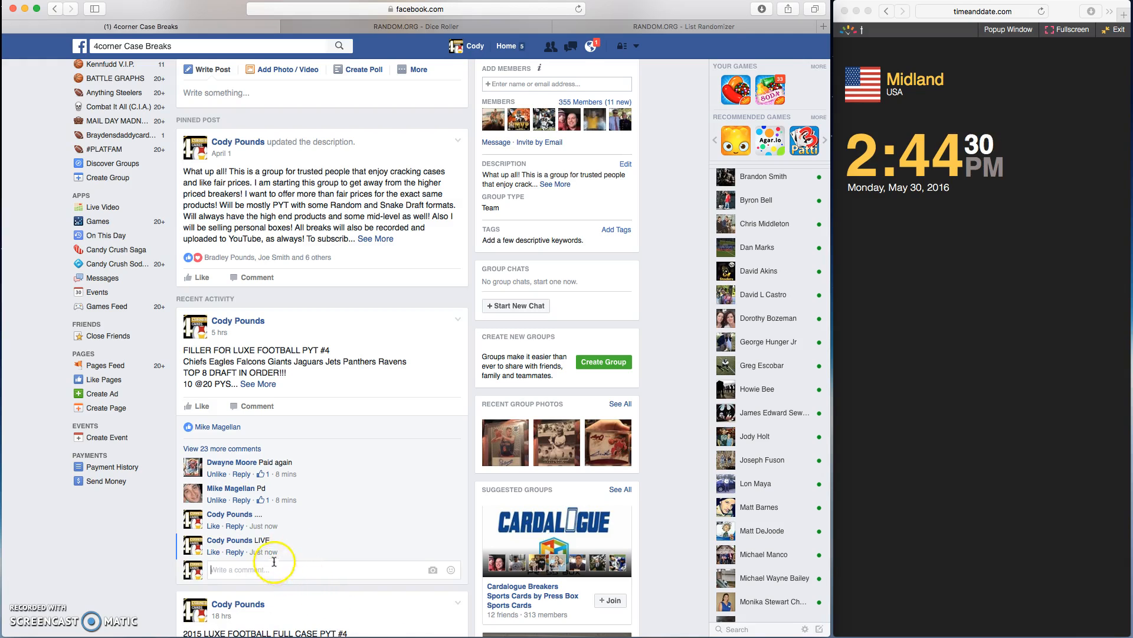
pyautogui.moveTo(266, 552)
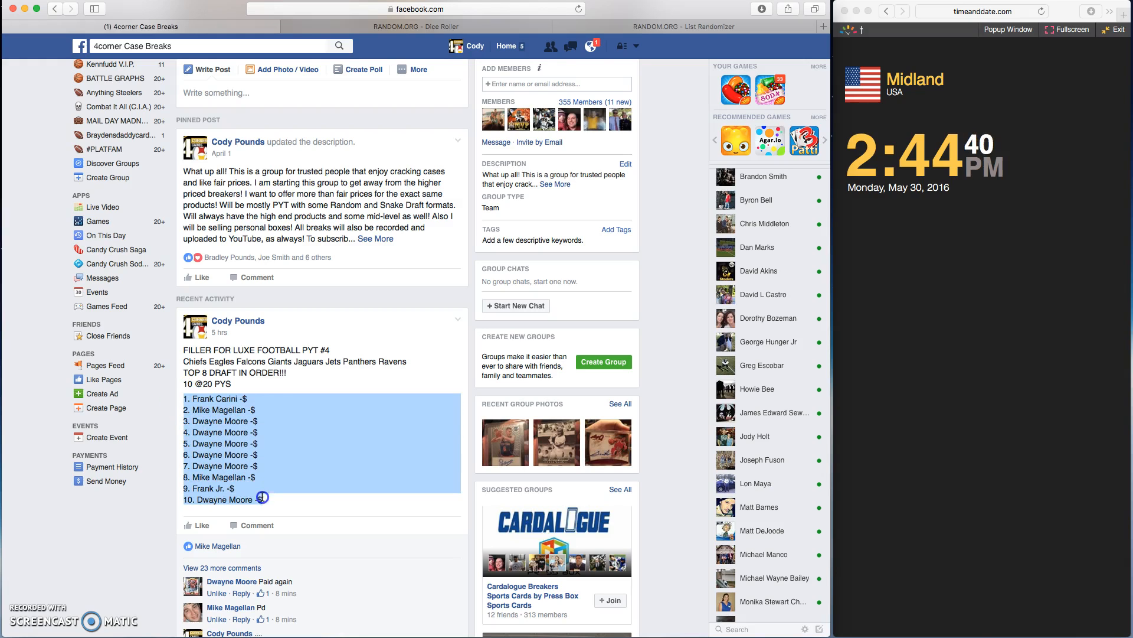
# Step: Paste the ten copied post entries into the List Randomizer box, then go to the Dice Roller
pyautogui.click(182, 400)
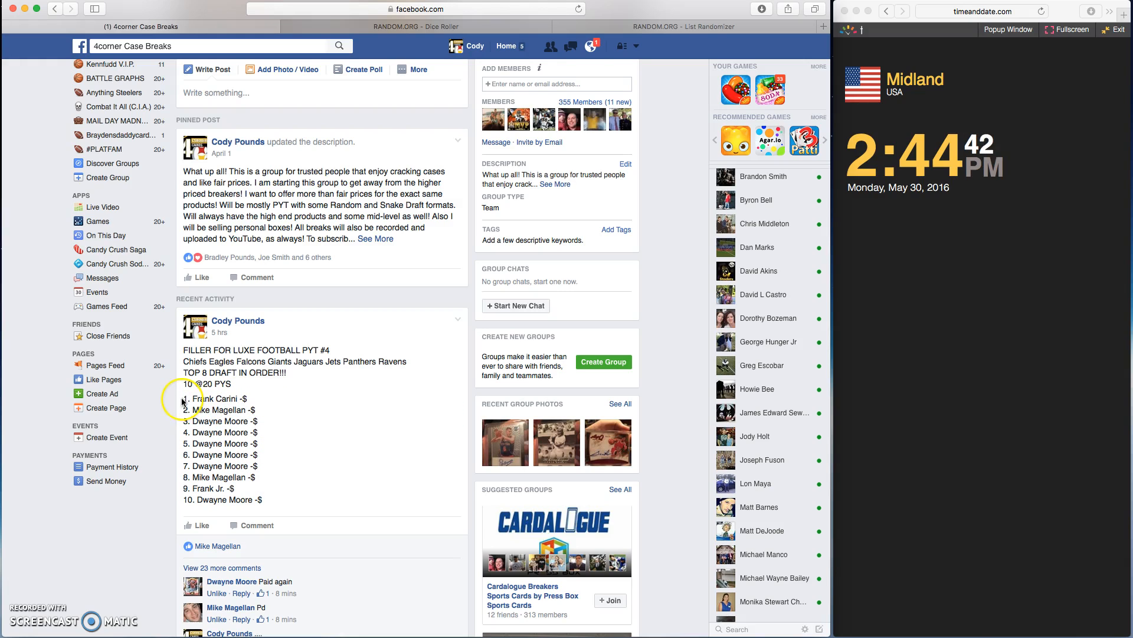
pyautogui.rightClick(273, 453)
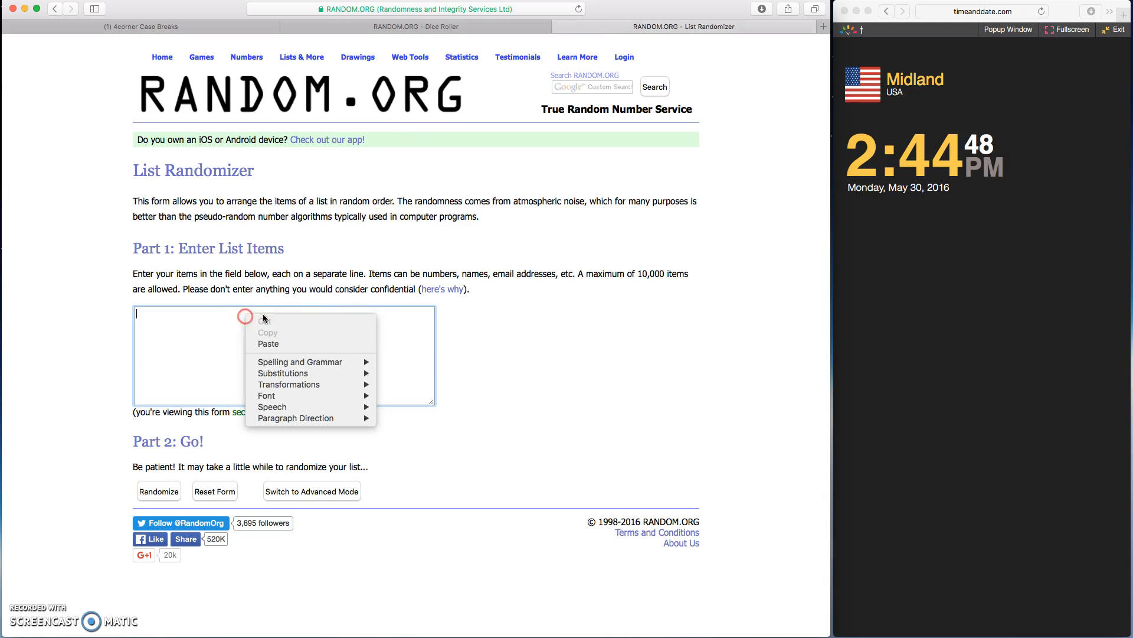
pyautogui.click(268, 344)
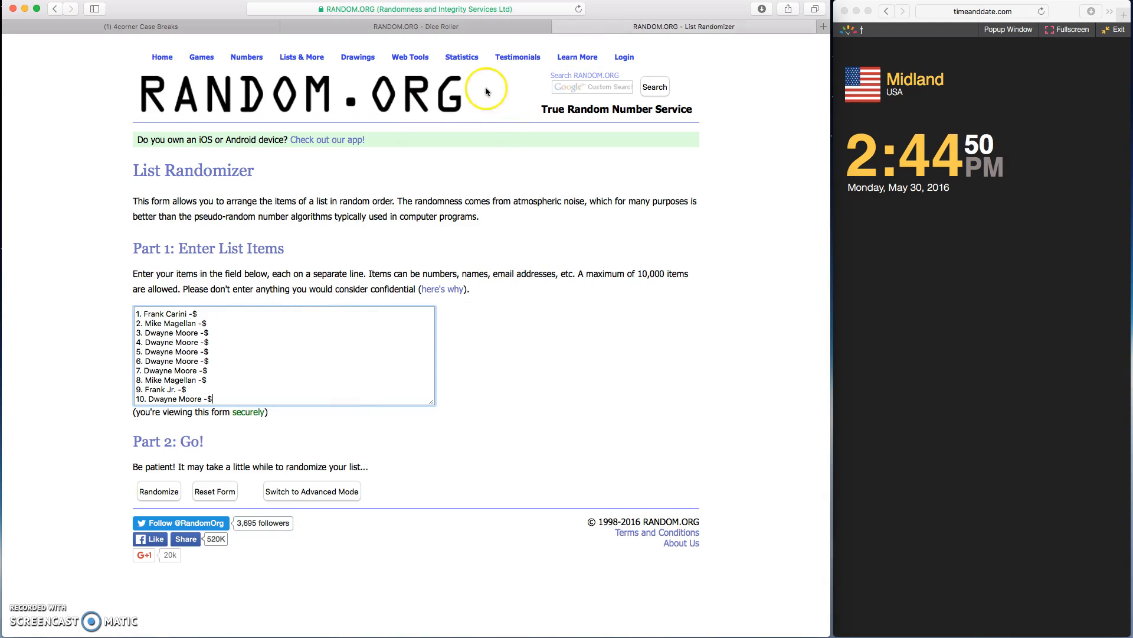
pyautogui.click(416, 26)
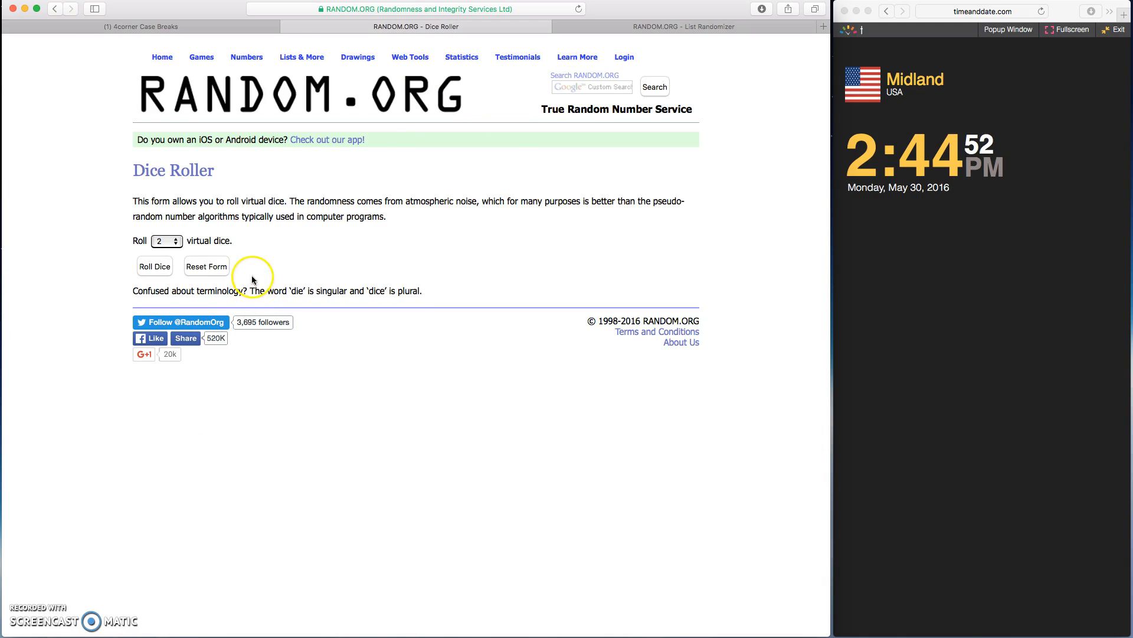
# Step: Roll two virtual dice, landing a 2 and a 3, and return to the List Randomizer
pyautogui.click(154, 266)
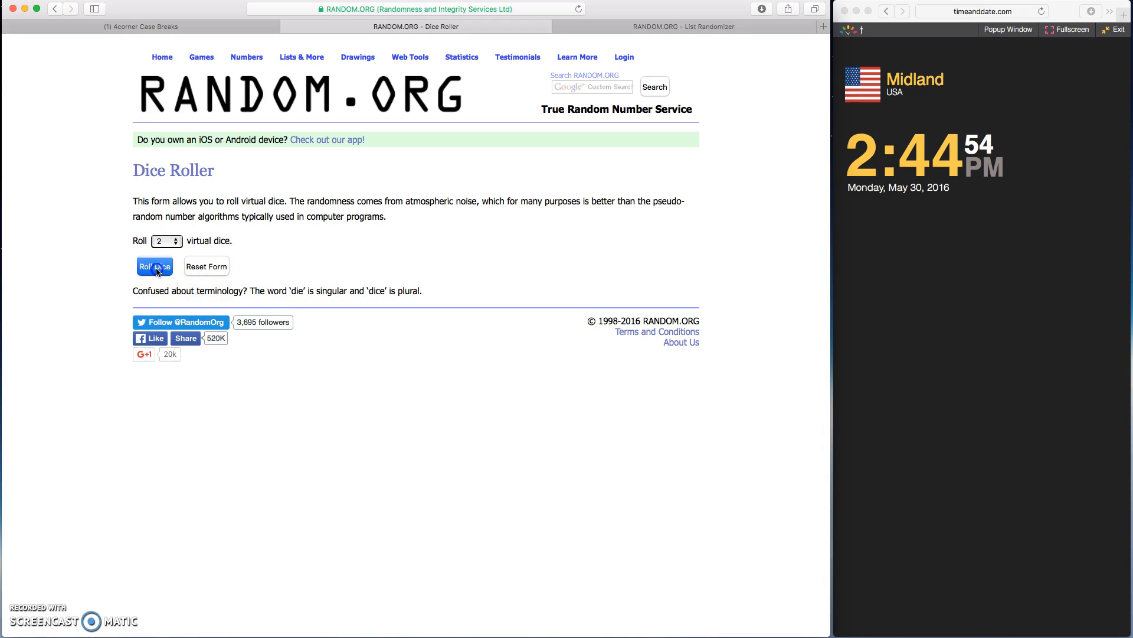
pyautogui.click(153, 265)
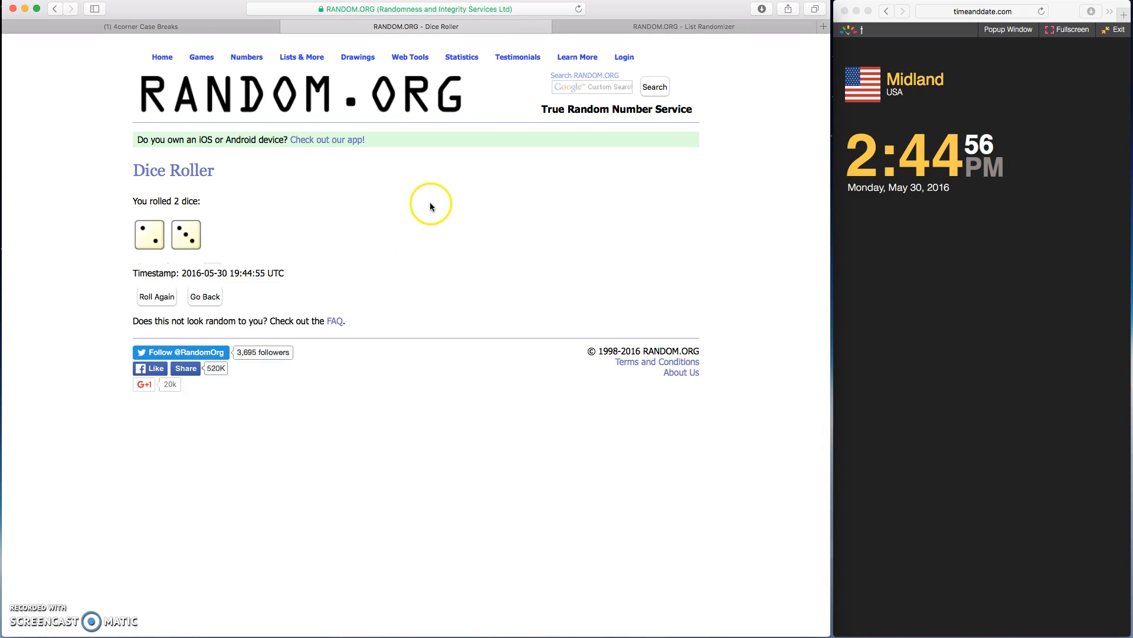
pyautogui.moveTo(458, 193)
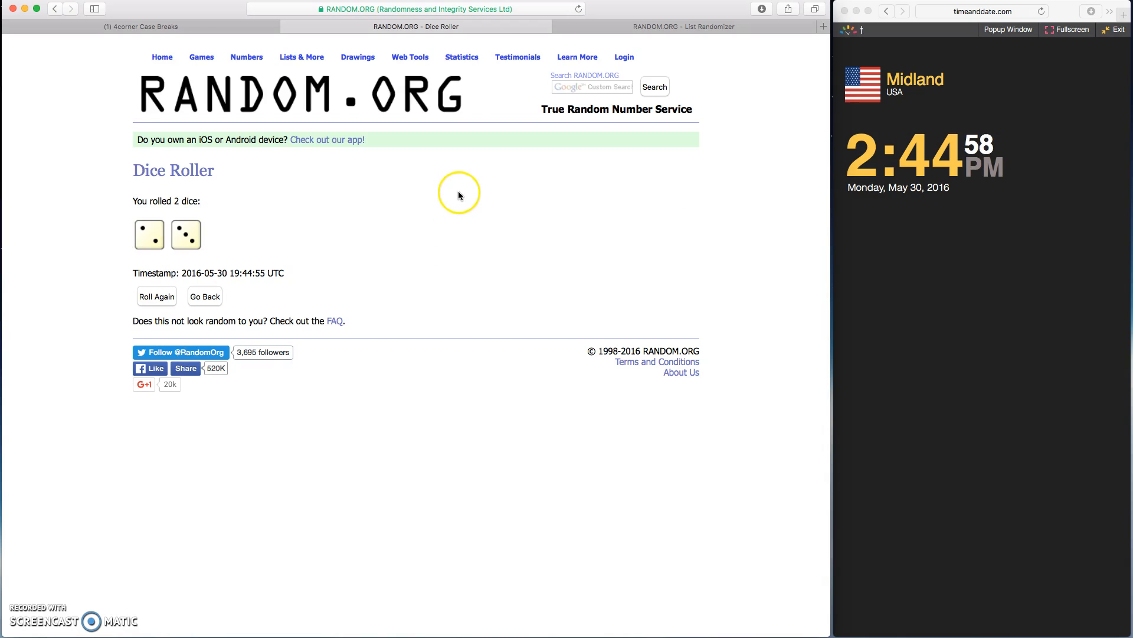
pyautogui.moveTo(609, 28)
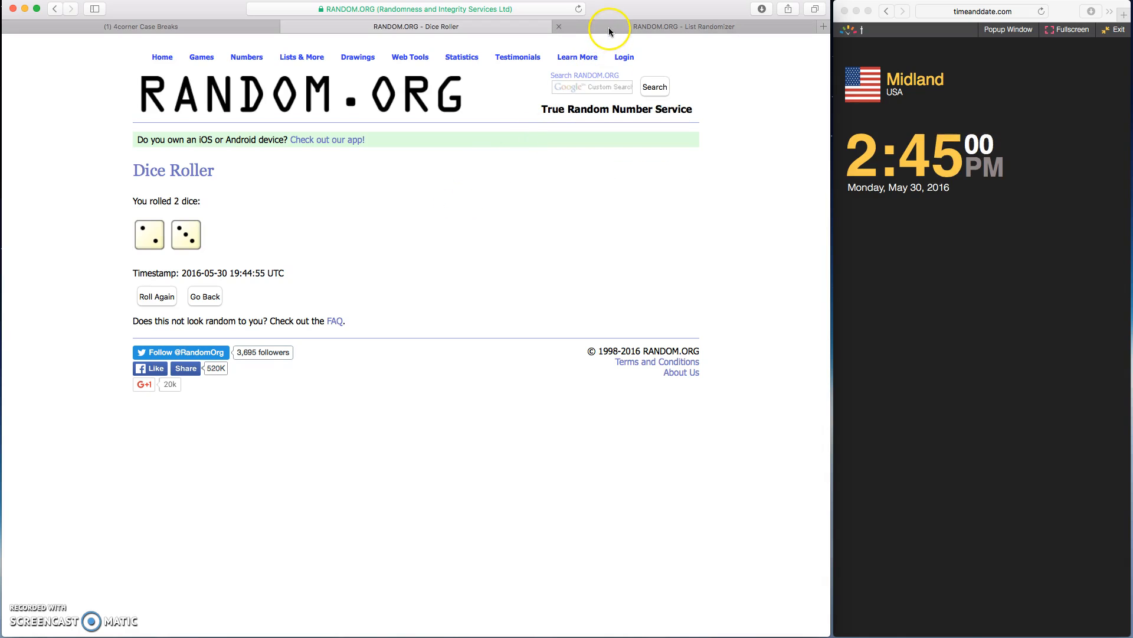
pyautogui.click(683, 26)
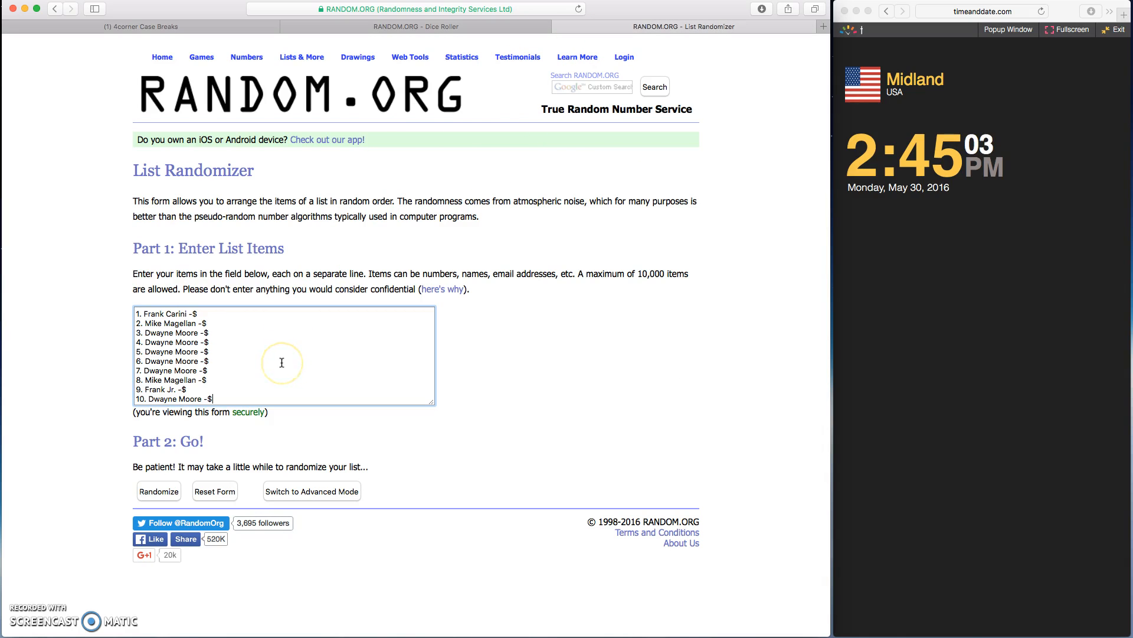
# Step: Shuffle the ten-entry list until it has been randomized five times
pyautogui.click(158, 491)
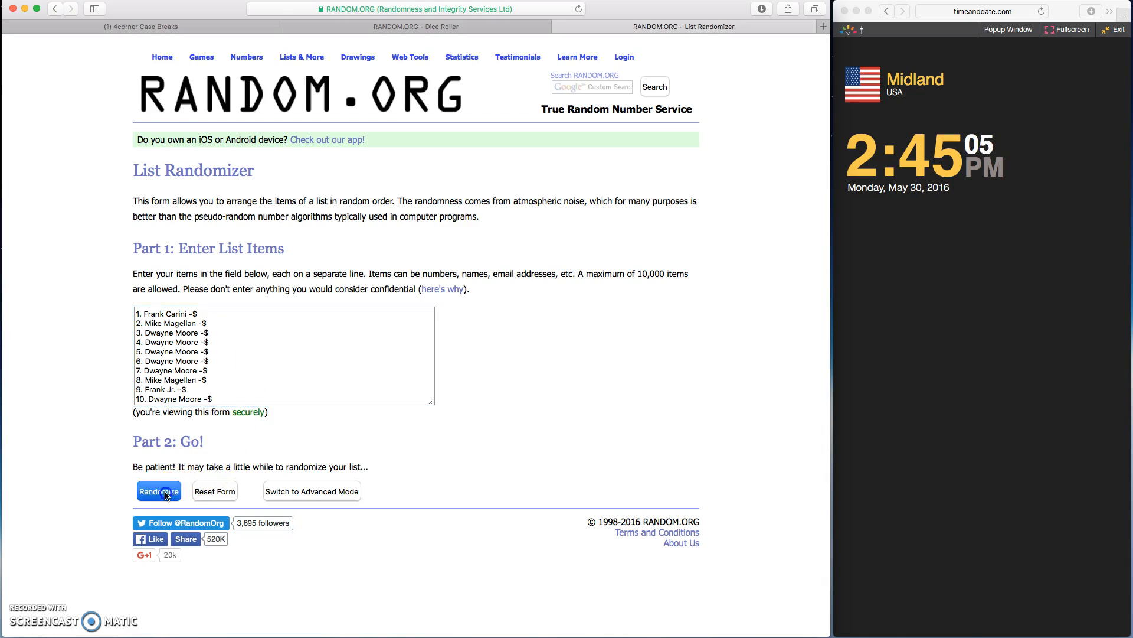
pyautogui.click(158, 491)
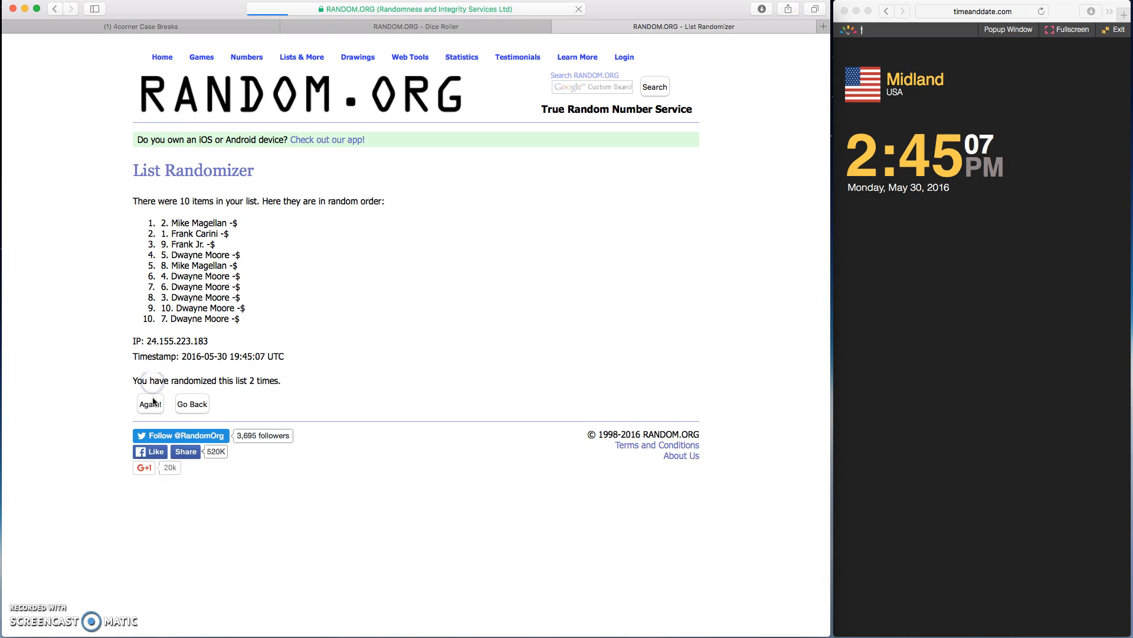
pyautogui.click(150, 404)
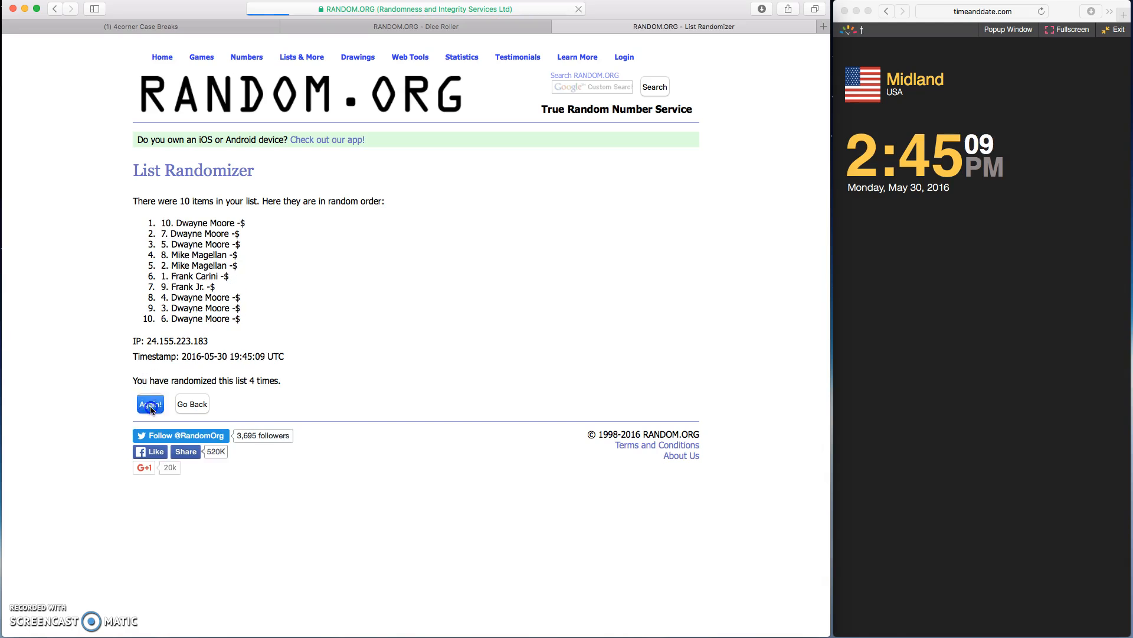
pyautogui.click(150, 404)
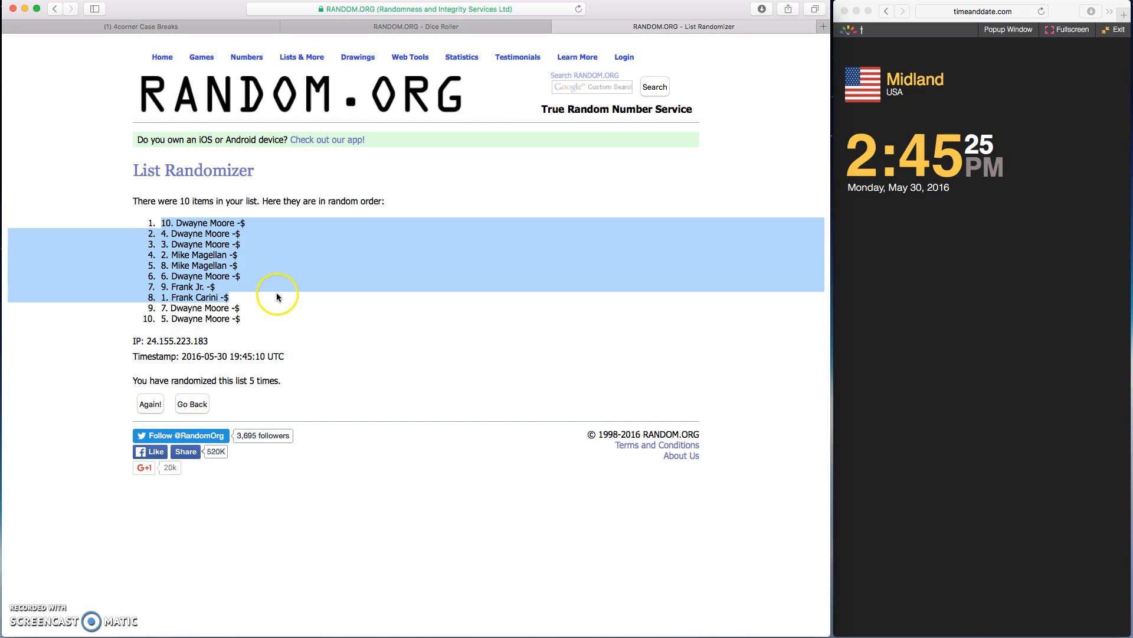
pyautogui.click(388, 353)
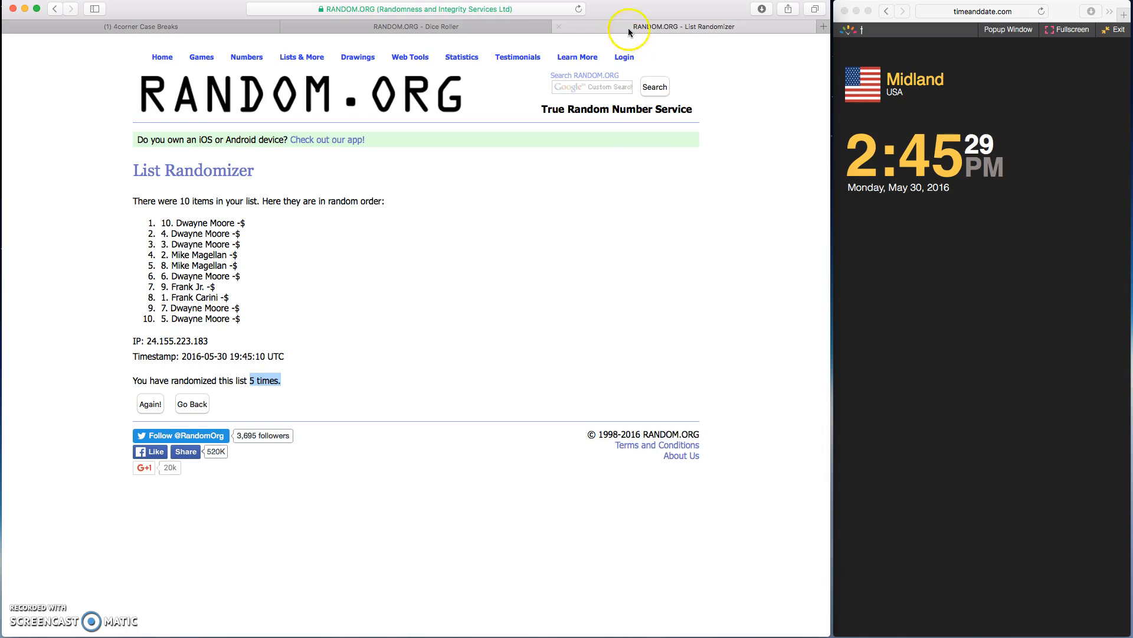
# Step: Go back through the dice roll result to the Facebook group post
pyautogui.click(416, 26)
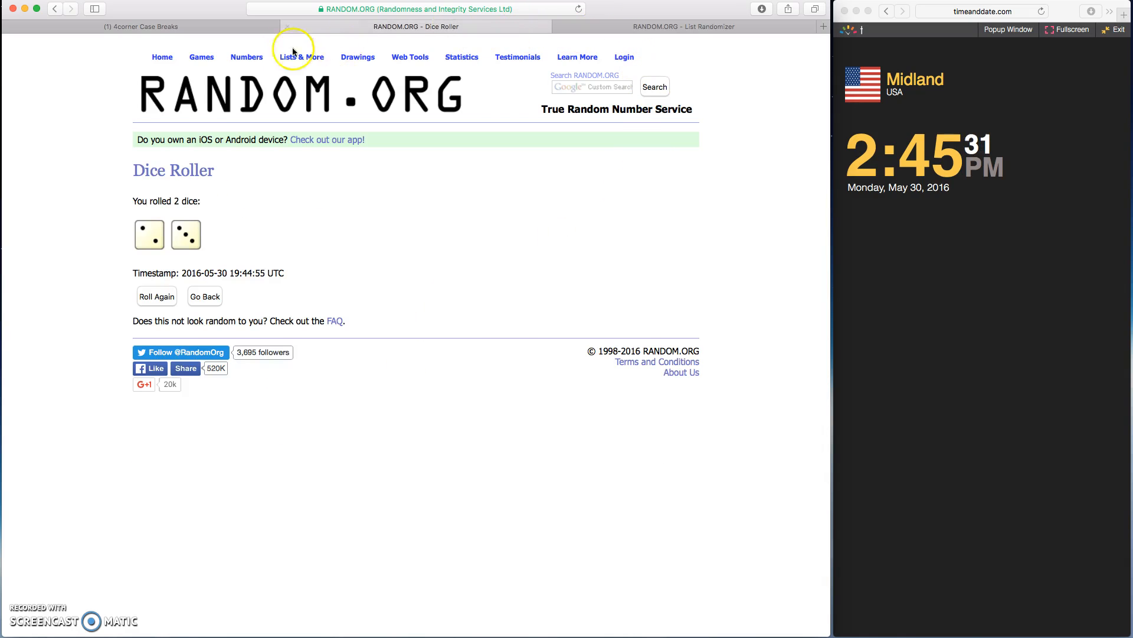
pyautogui.click(141, 27)
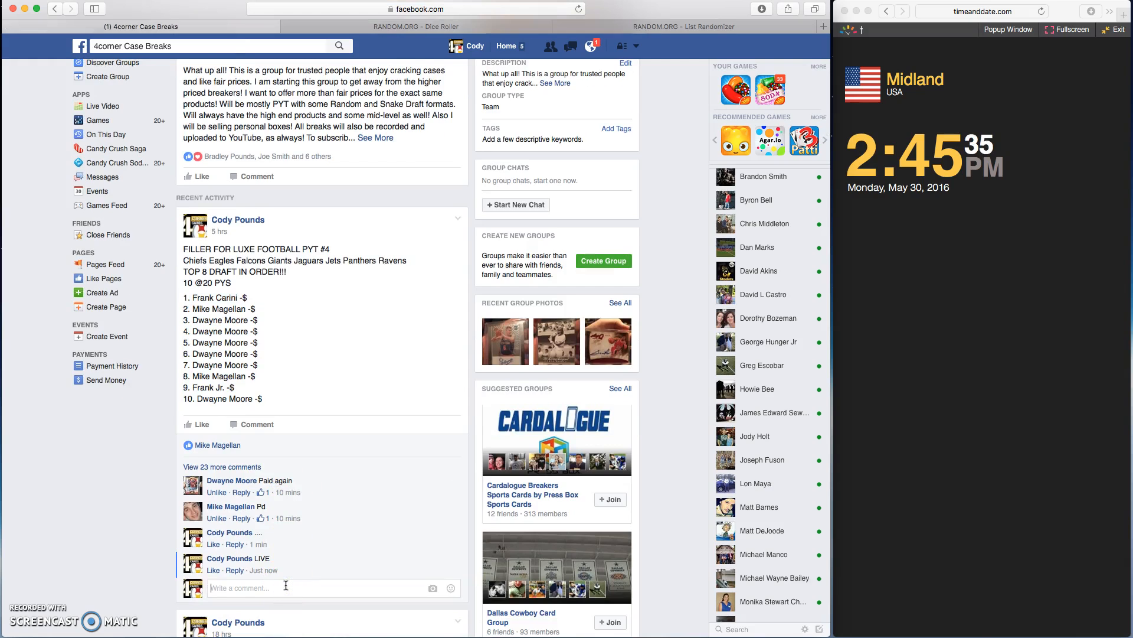
# Step: Post a DONE comment under the filler post
pyautogui.write('DONE')
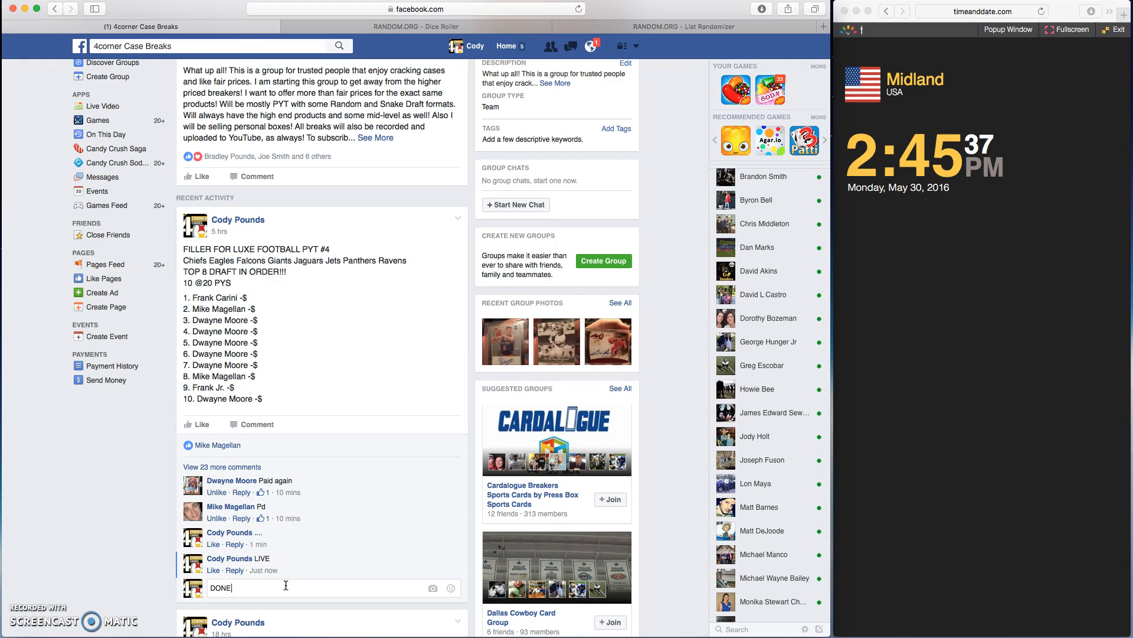
pyautogui.press('Return')
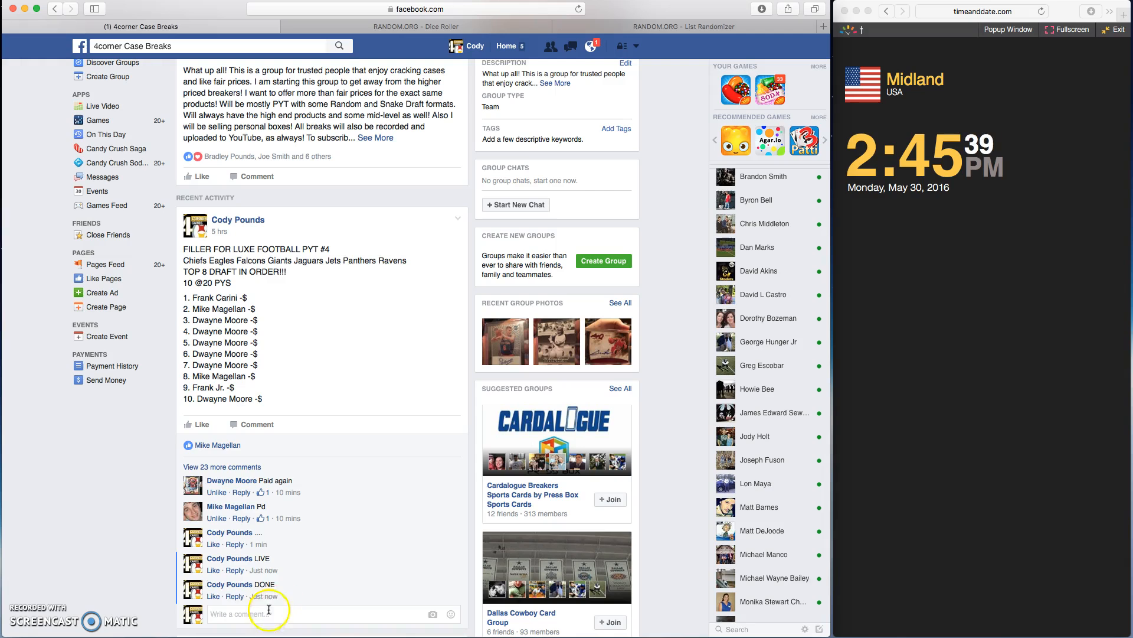
pyautogui.moveTo(264, 595)
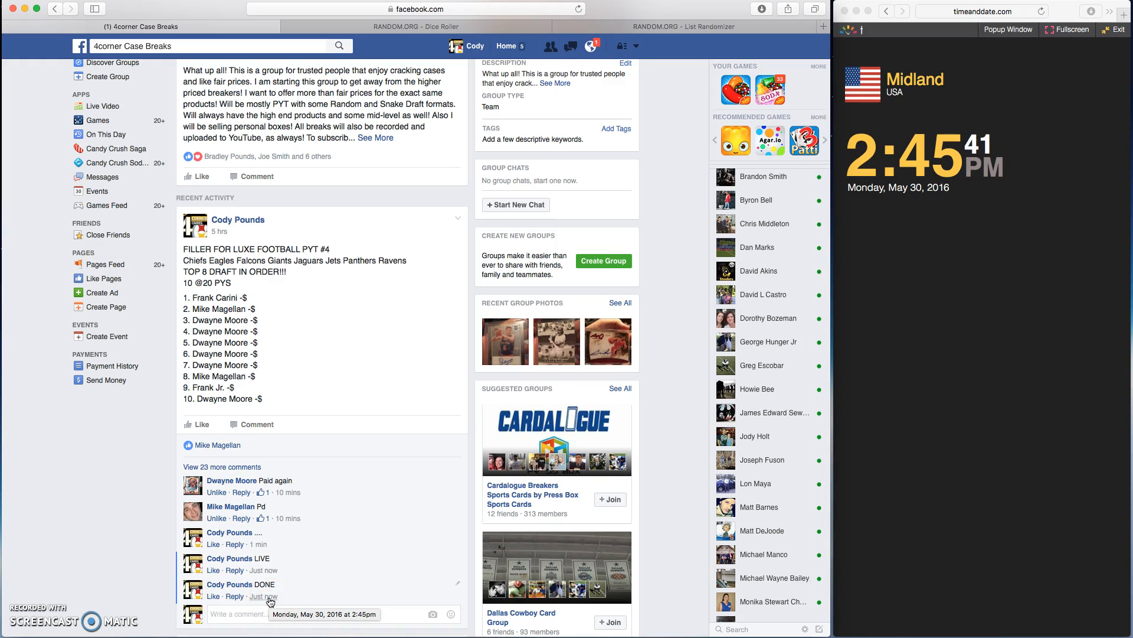
pyautogui.moveTo(899, 96)
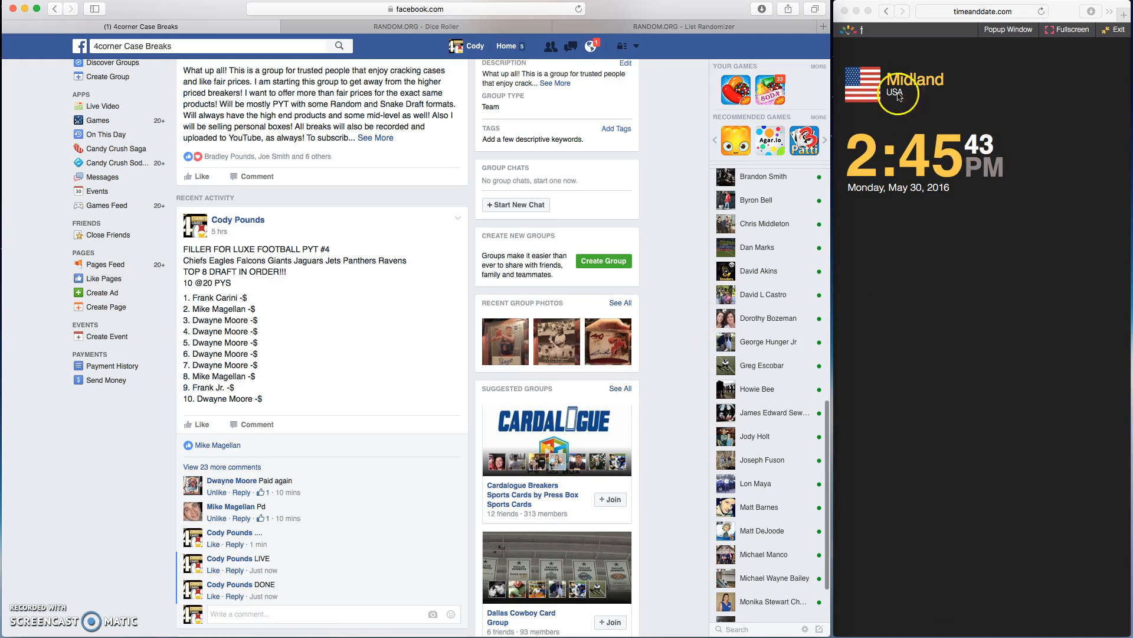
pyautogui.moveTo(351, 433)
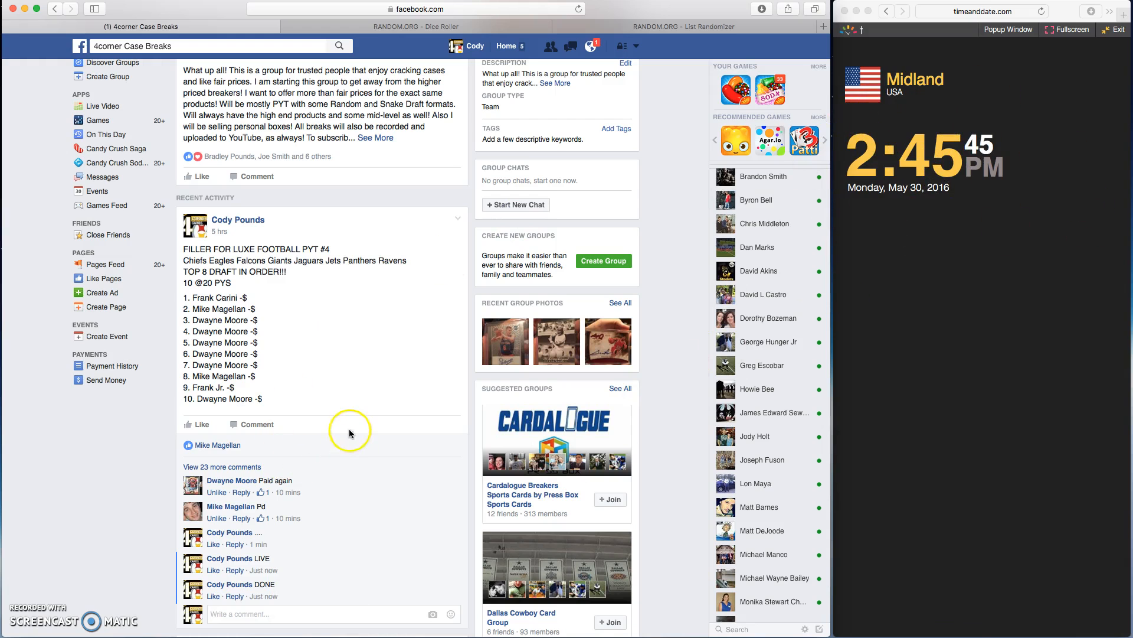